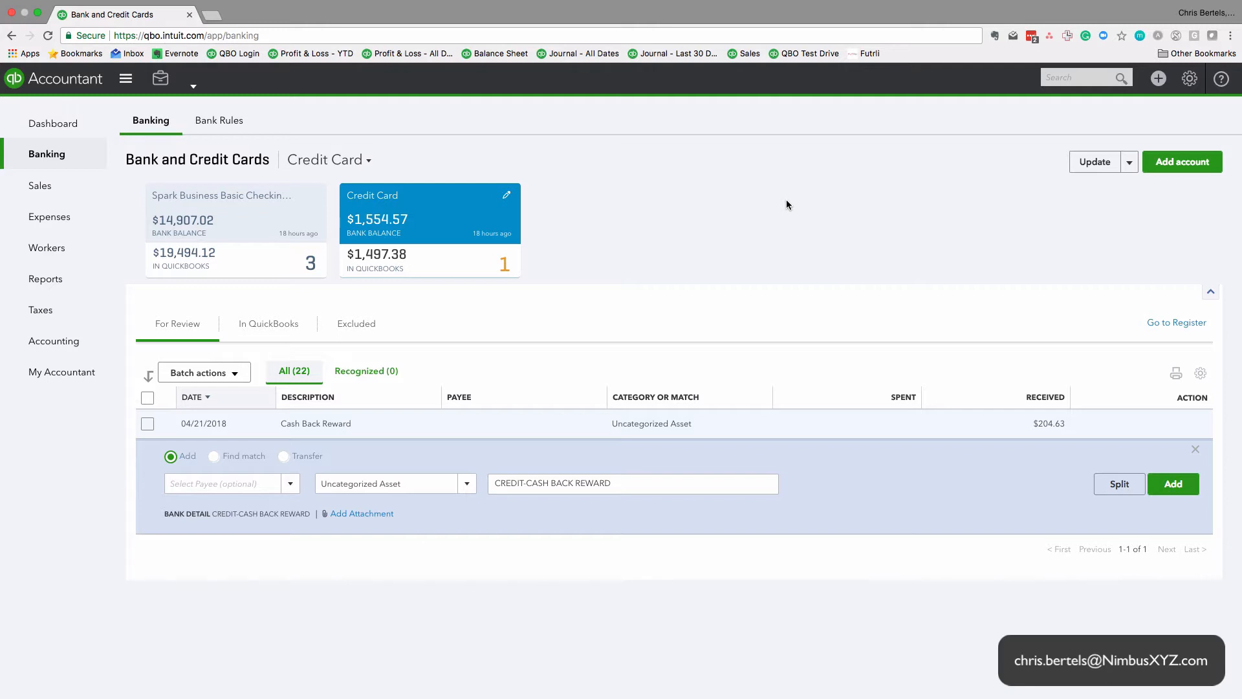
mouse_move(1035, 434)
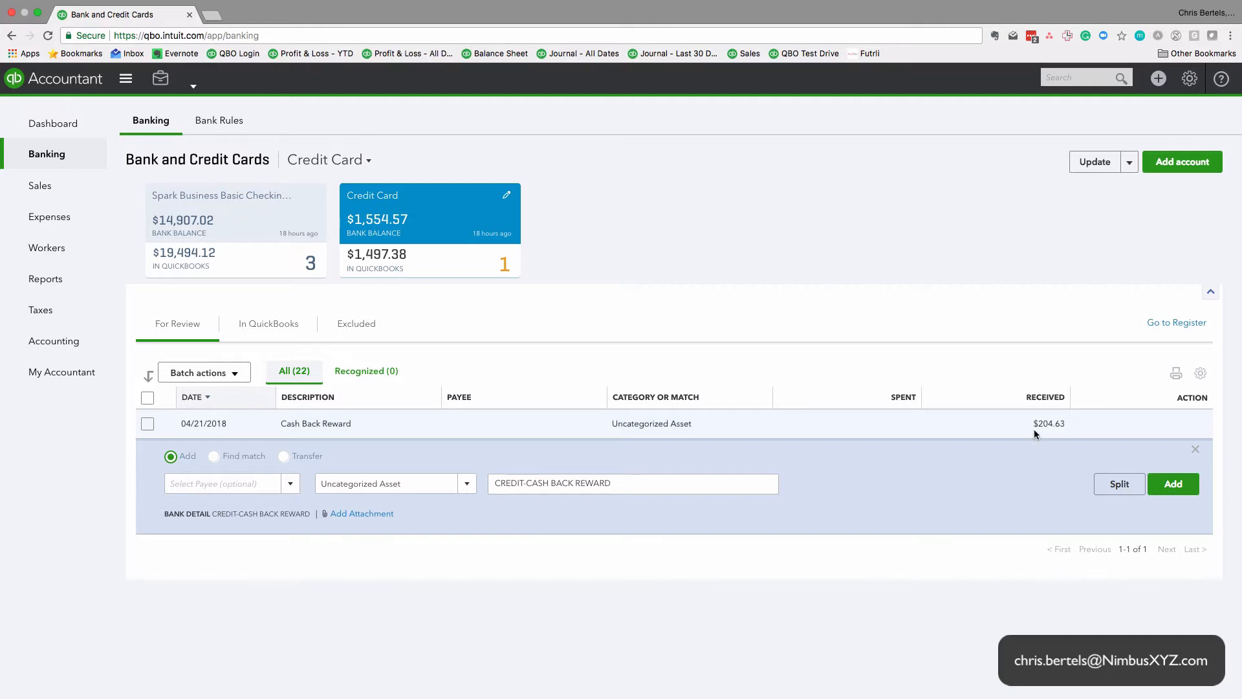
mouse_move(1071, 426)
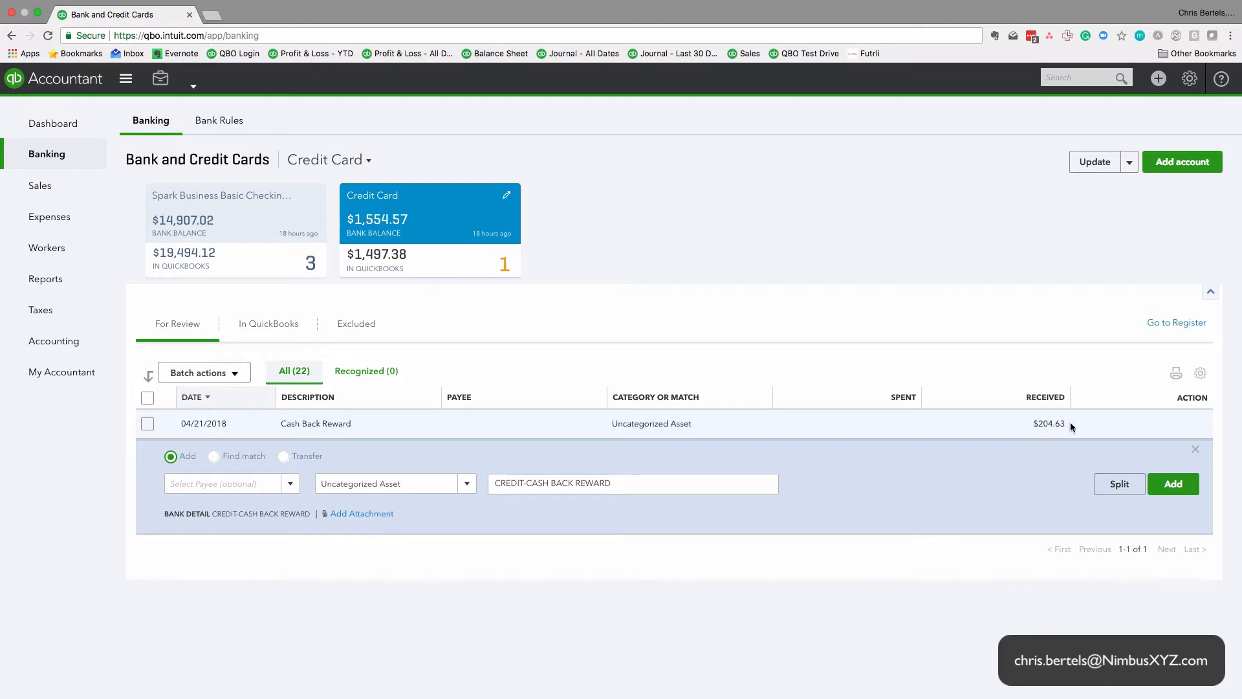
mouse_move(605, 447)
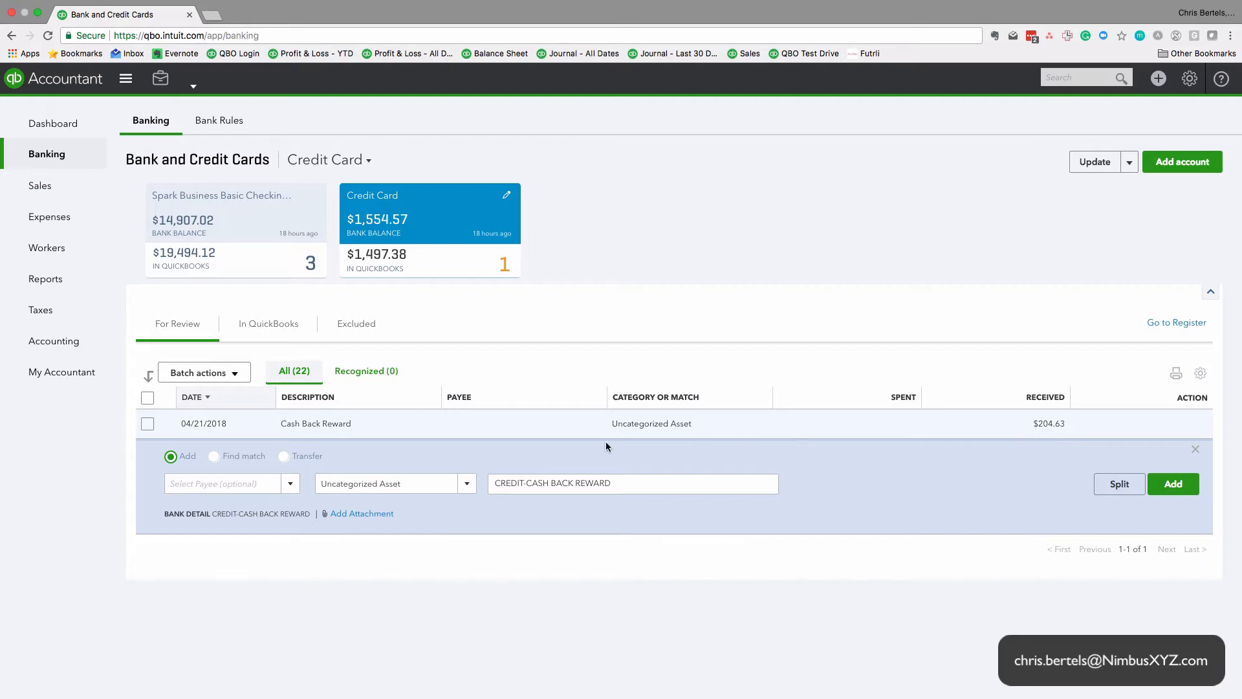
mouse_move(393, 456)
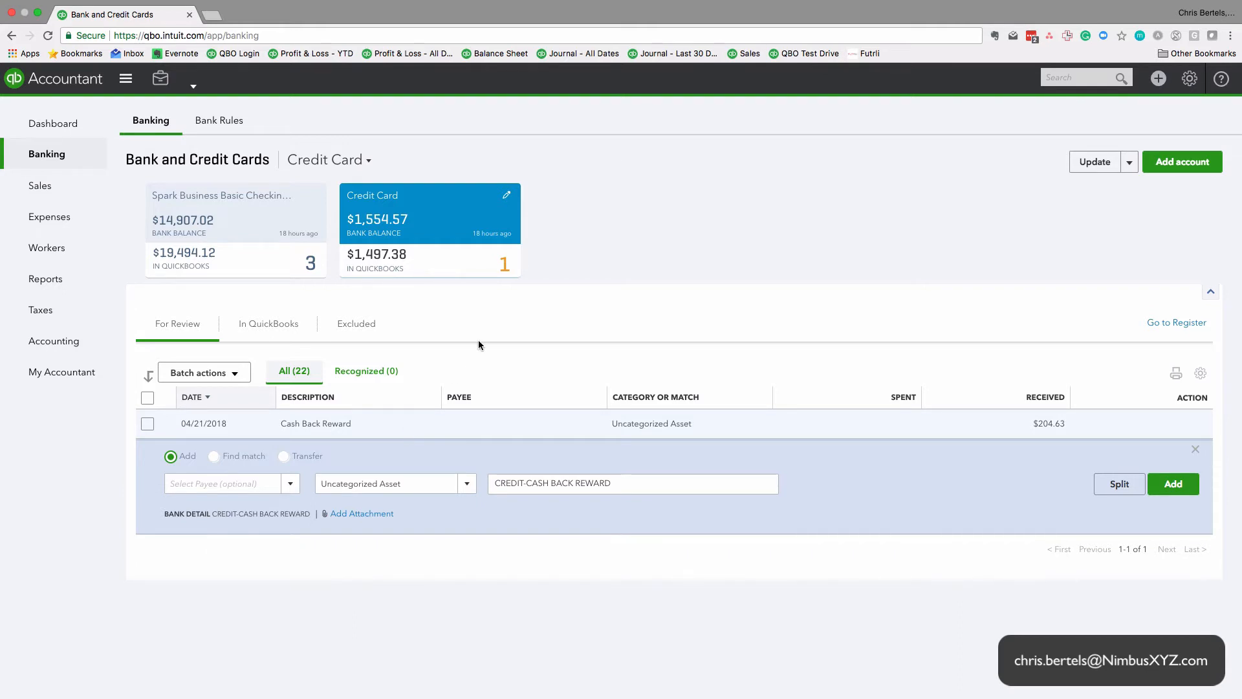
click(632, 482)
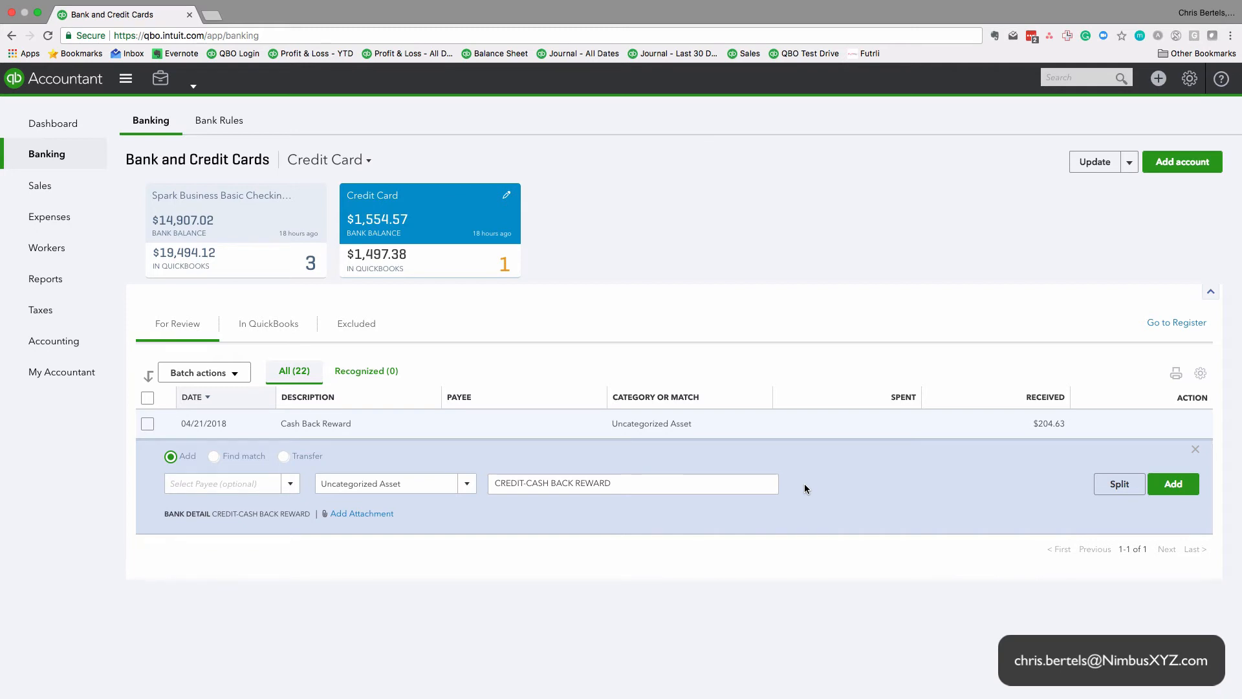
mouse_move(486, 503)
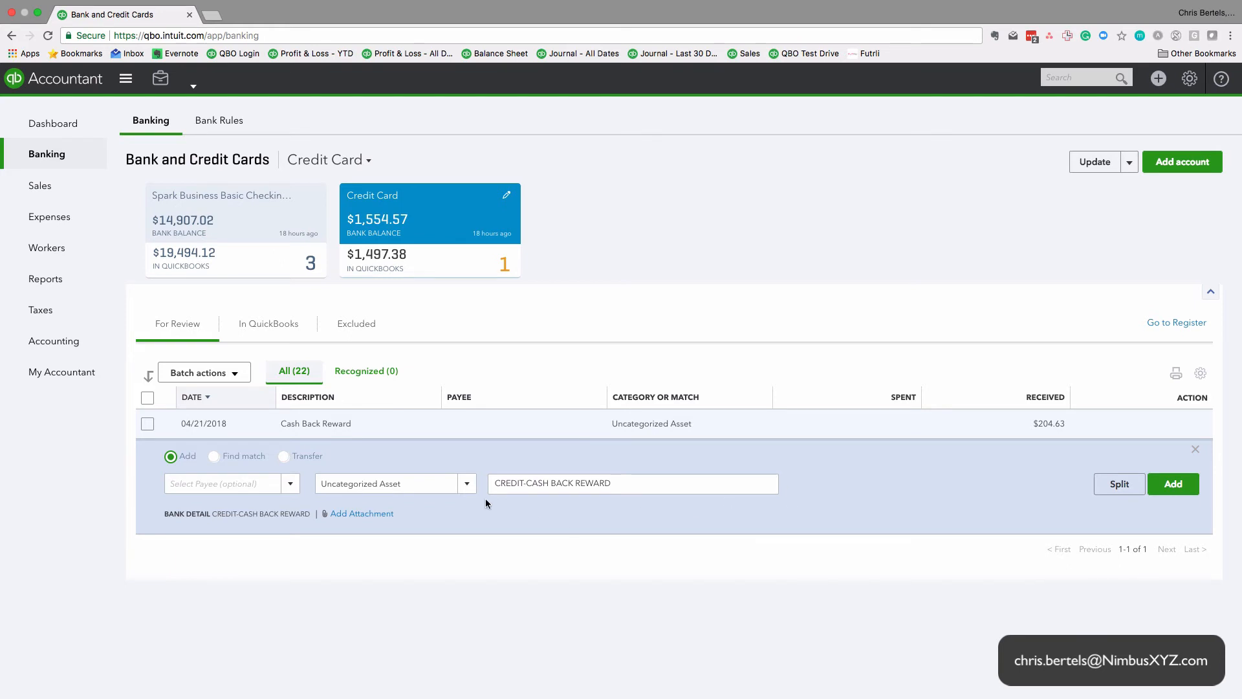